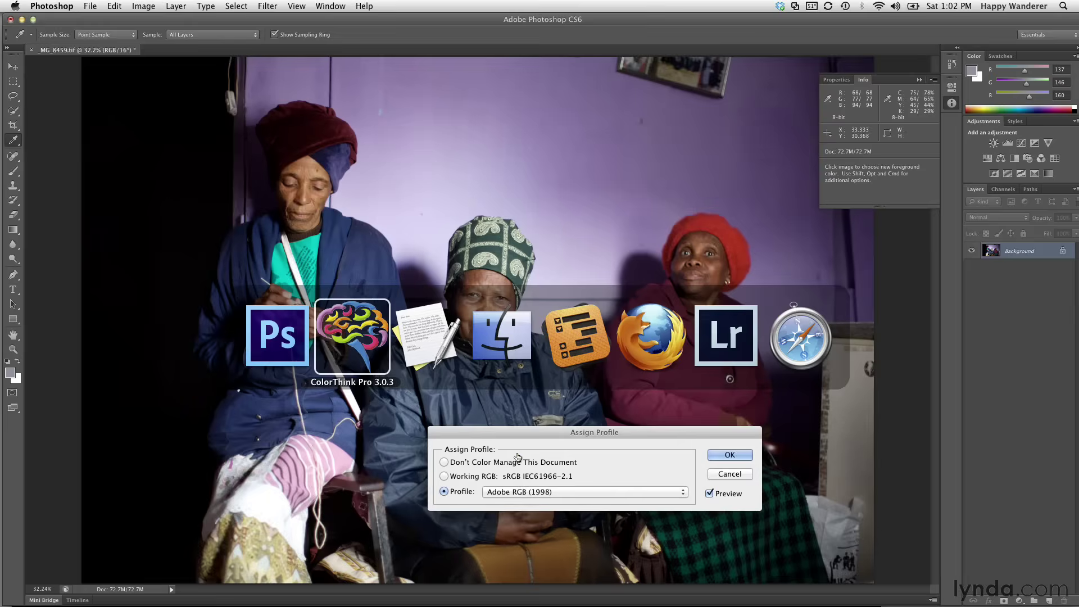
# - Switch to ColorThink Pro's Grapher showing empty 3D Lab axes
pyautogui.click(352, 336)
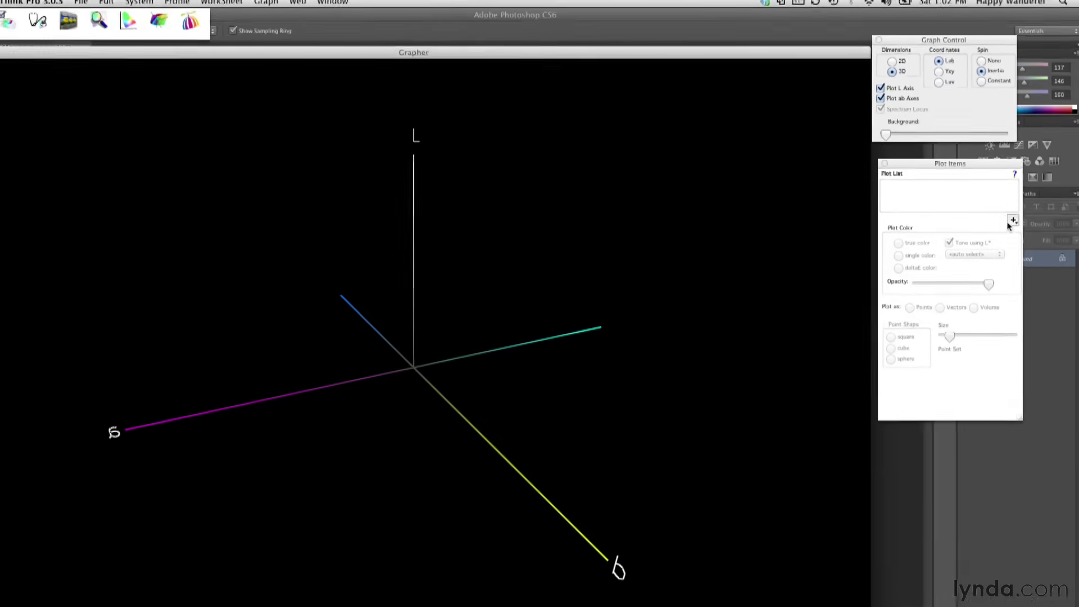
# - Add Adobe RGB (1998) and ProPhotoRGB.pf from Favorites to the plot items
pyautogui.click(1008, 230)
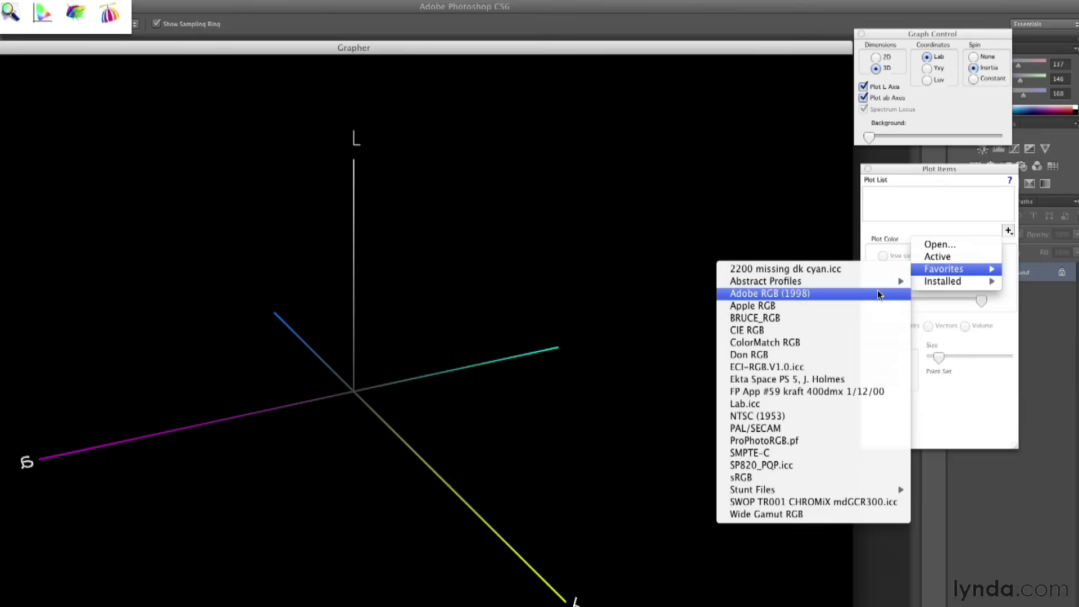
pyautogui.click(769, 293)
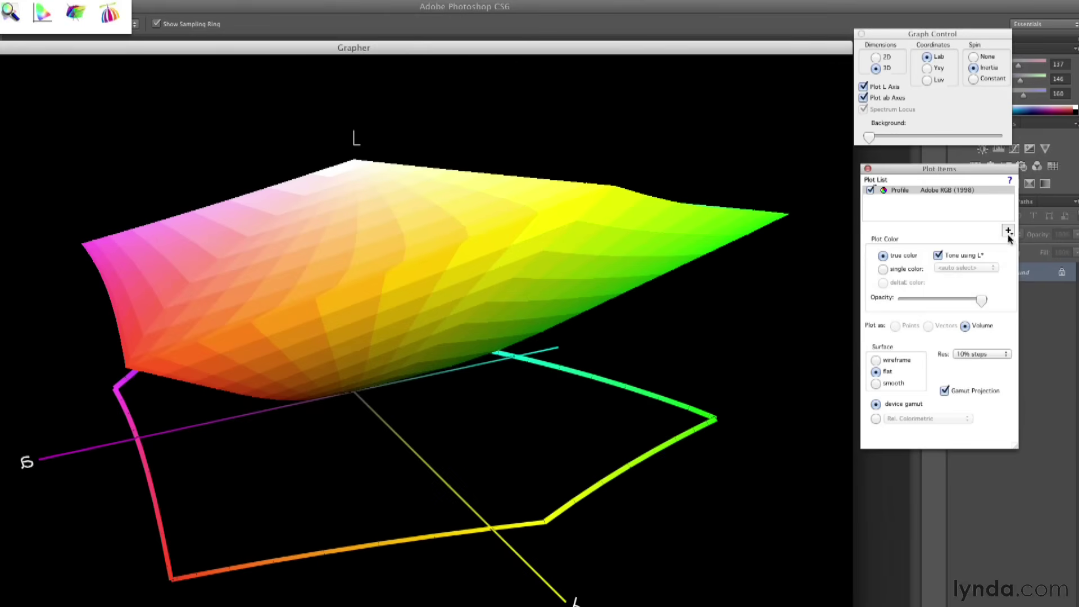
pyautogui.click(1009, 231)
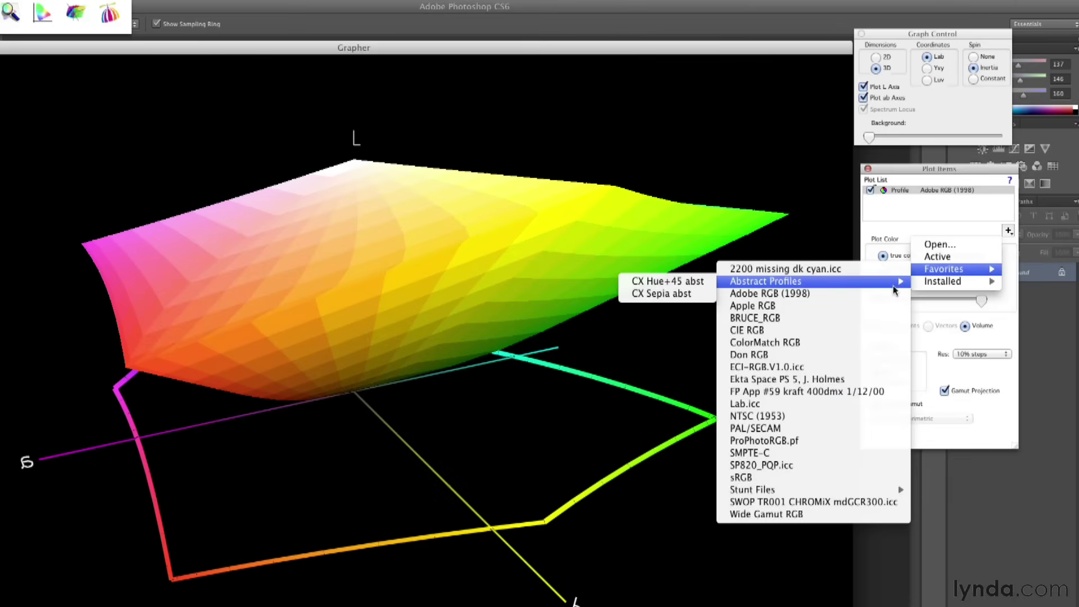
pyautogui.moveTo(763, 441)
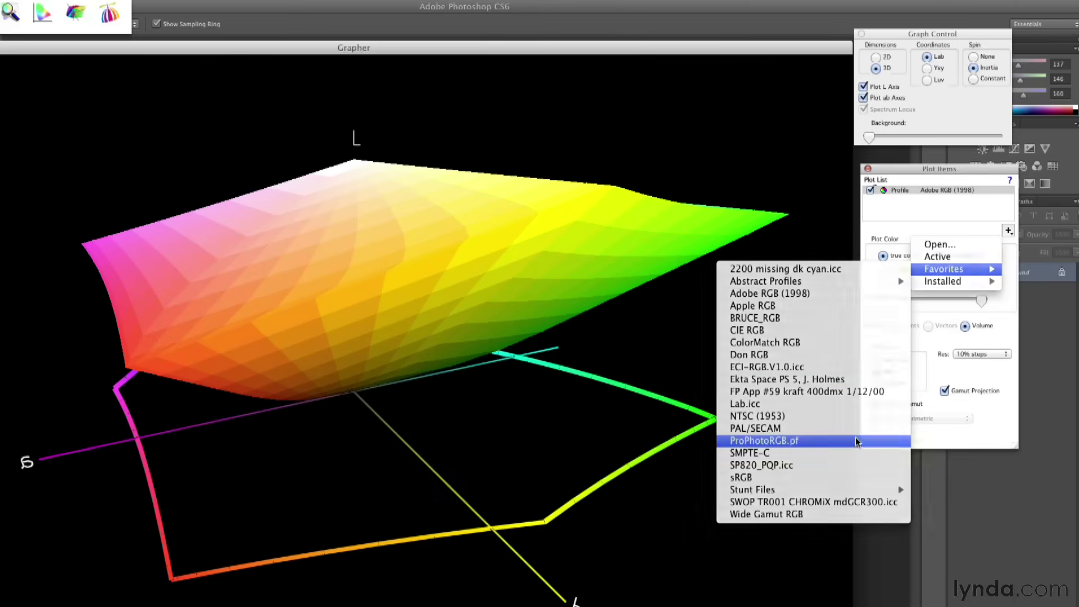
pyautogui.click(764, 440)
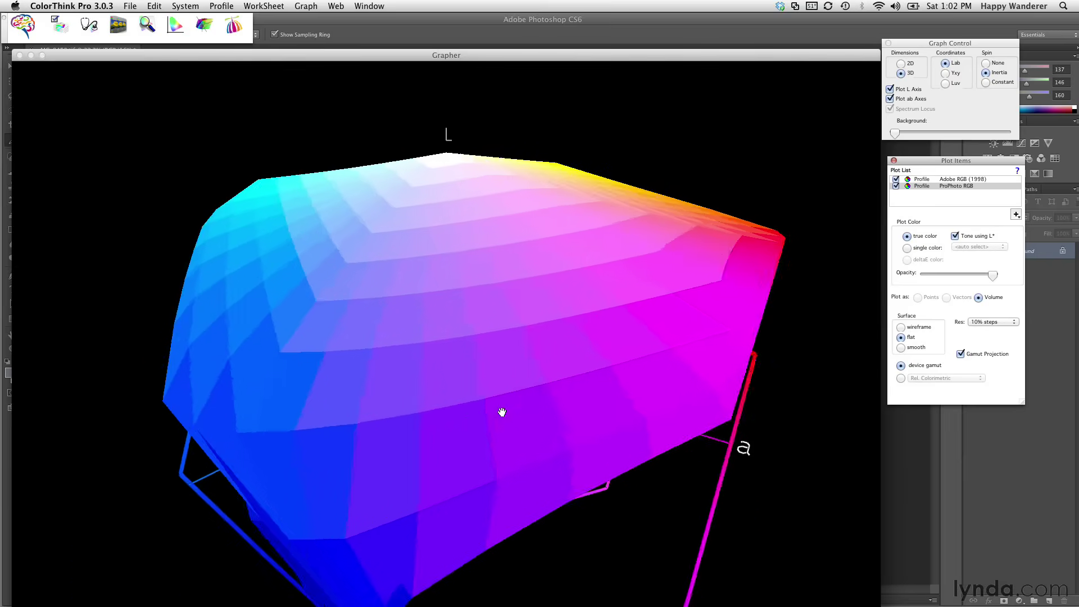
# - Orbit the Adobe RGB and ProPhoto RGB gamut volumes to view them from the side and below
pyautogui.moveTo(501, 411); pyautogui.dragTo(795, 496)
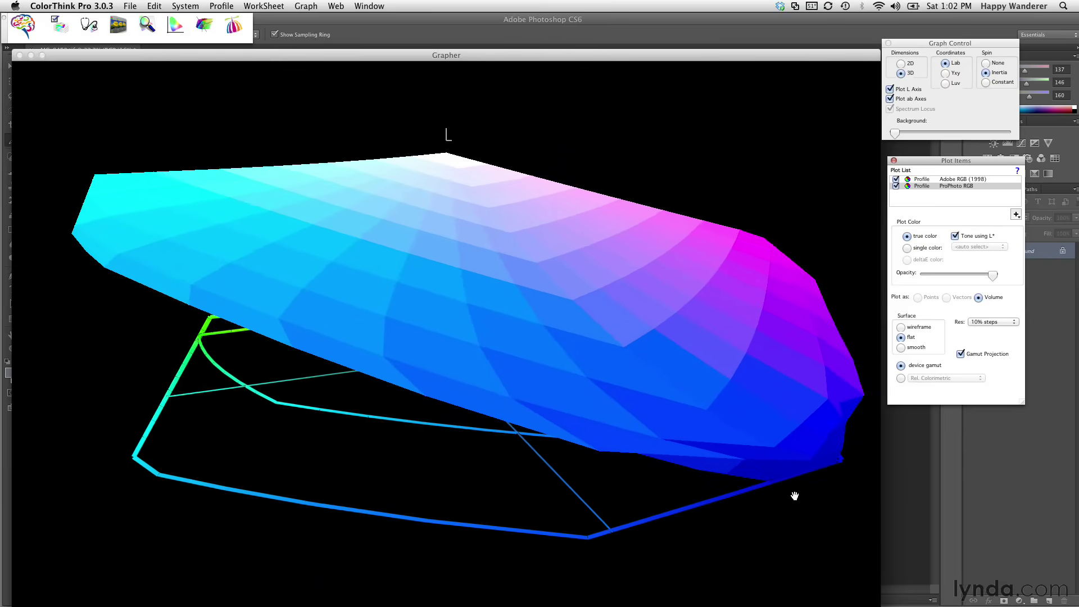
pyautogui.moveTo(795, 496); pyautogui.dragTo(356, 478)
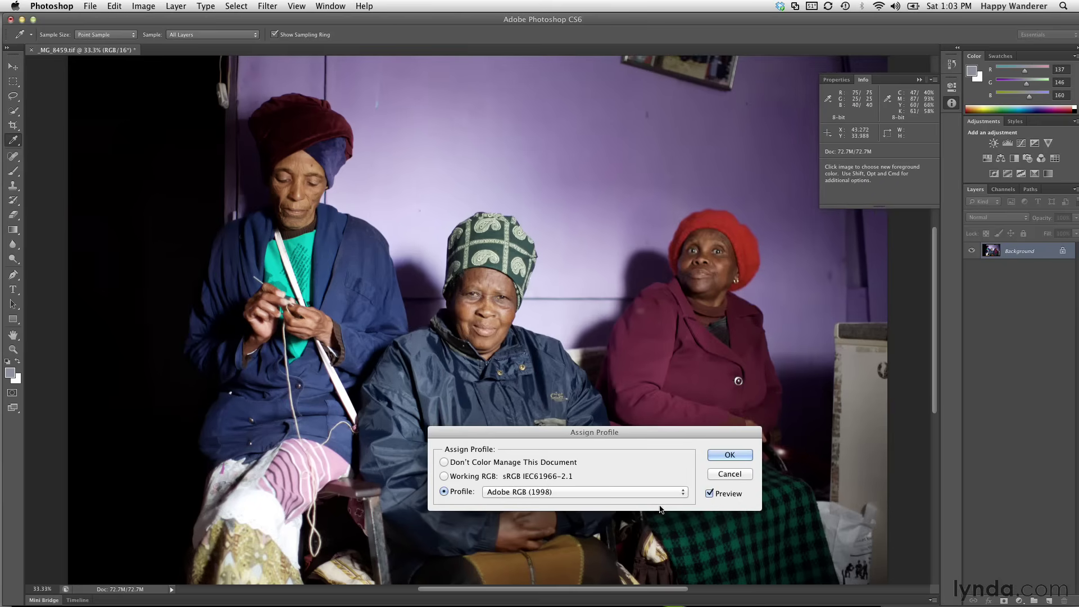
# - Close the Adobe RGB preview and reopen Edit > Assign Profile
pyautogui.click(729, 455)
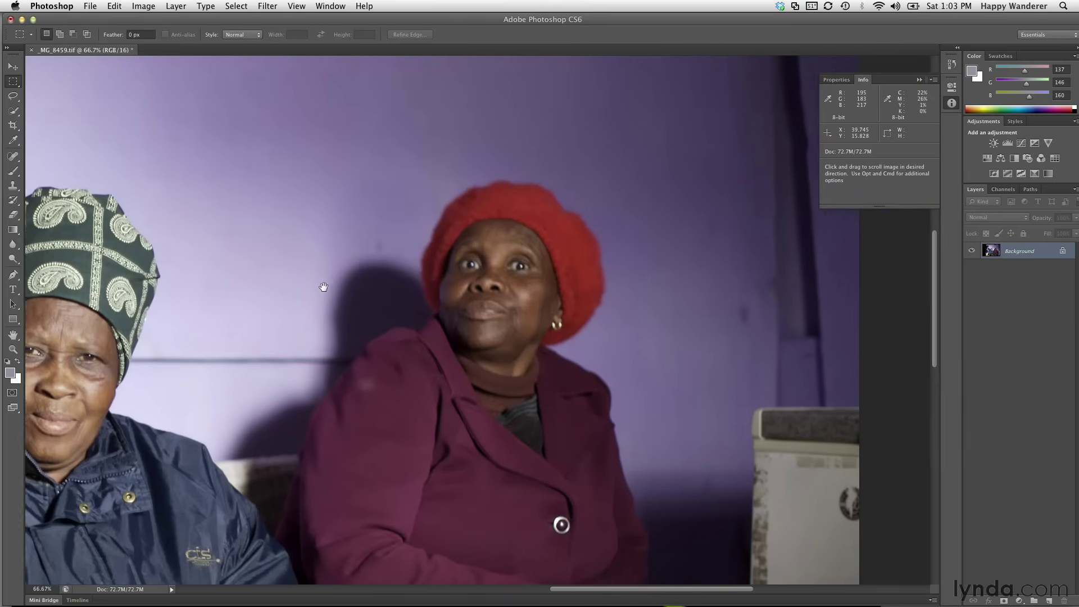
pyautogui.click(114, 6)
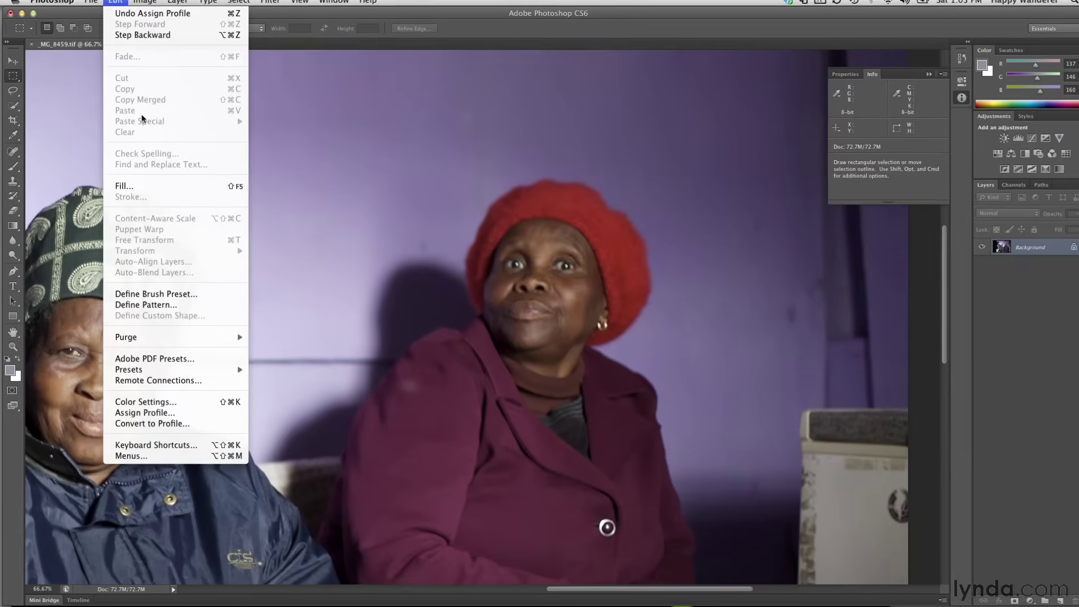
pyautogui.click(144, 412)
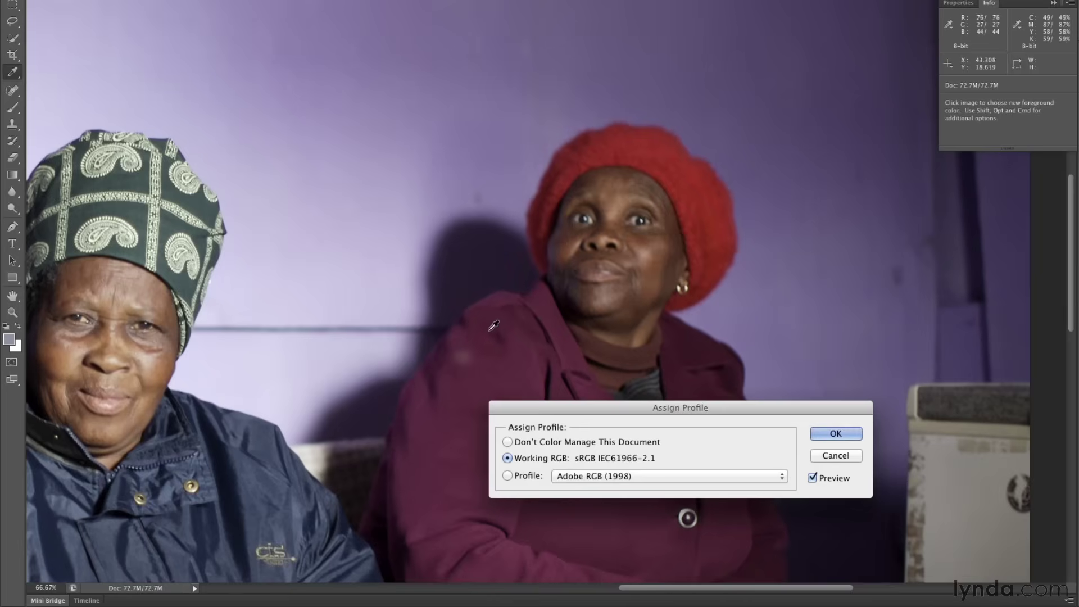
# - Preview the portrait under Adobe RGB (1998) and ProPhoto RGB, ending on ProPhoto RGB
pyautogui.click(508, 476)
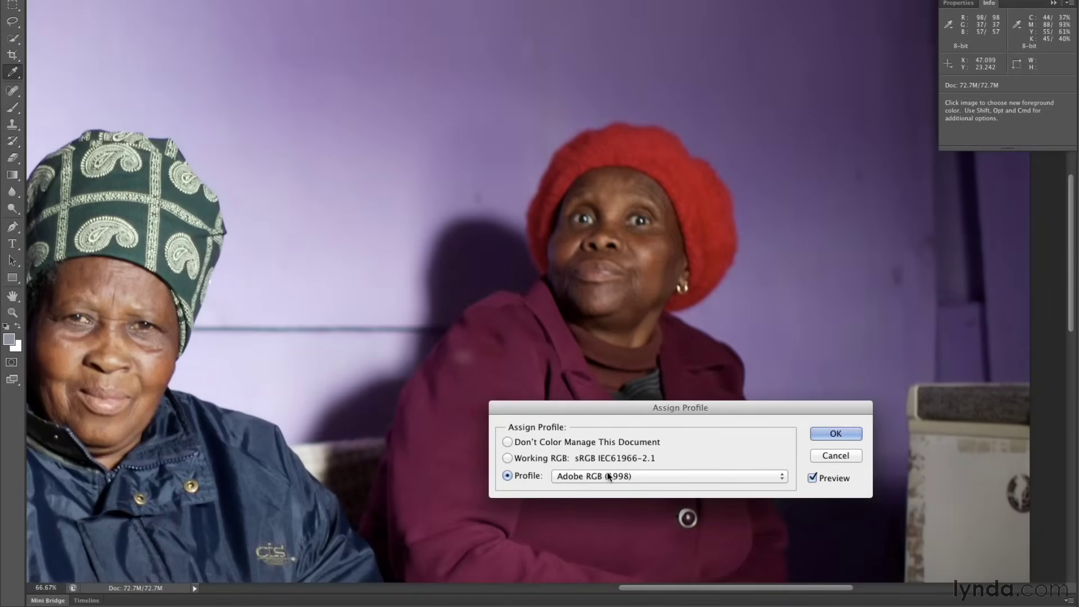
pyautogui.click(667, 475)
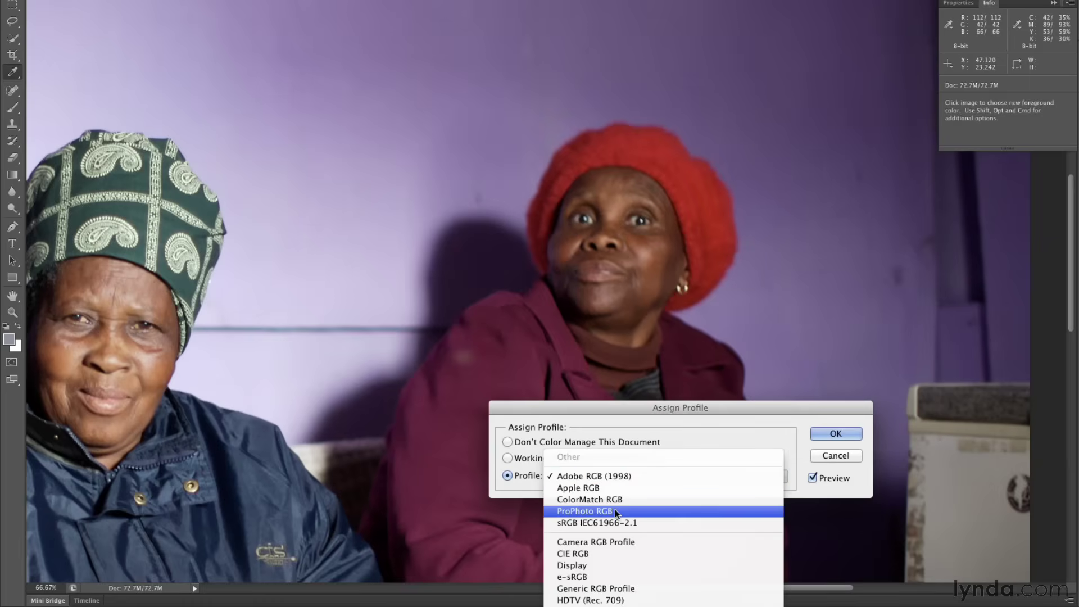
pyautogui.click(583, 511)
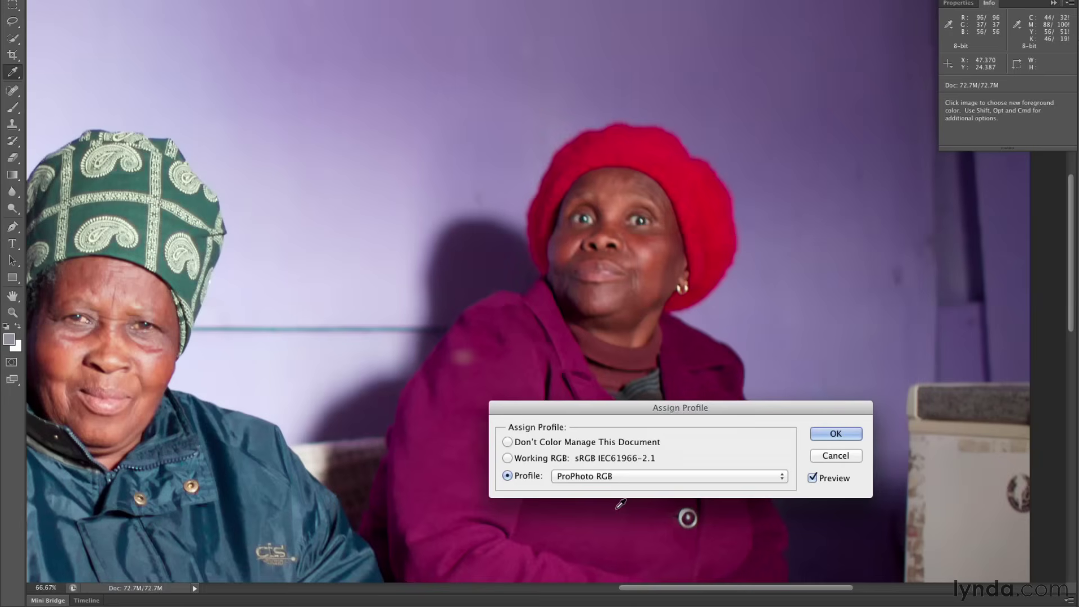
pyautogui.click(667, 476)
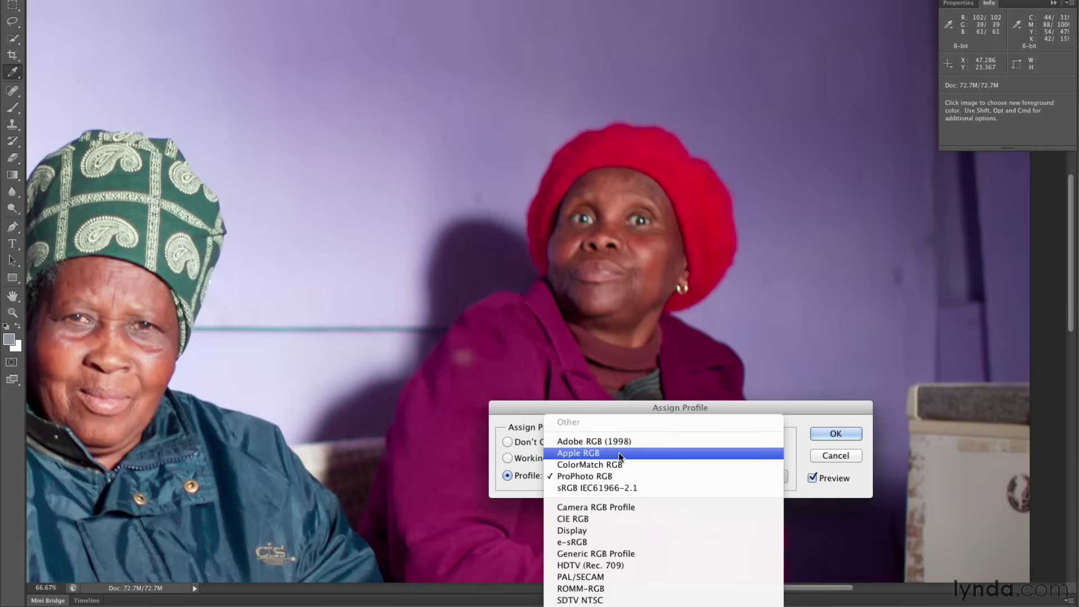
pyautogui.click(594, 442)
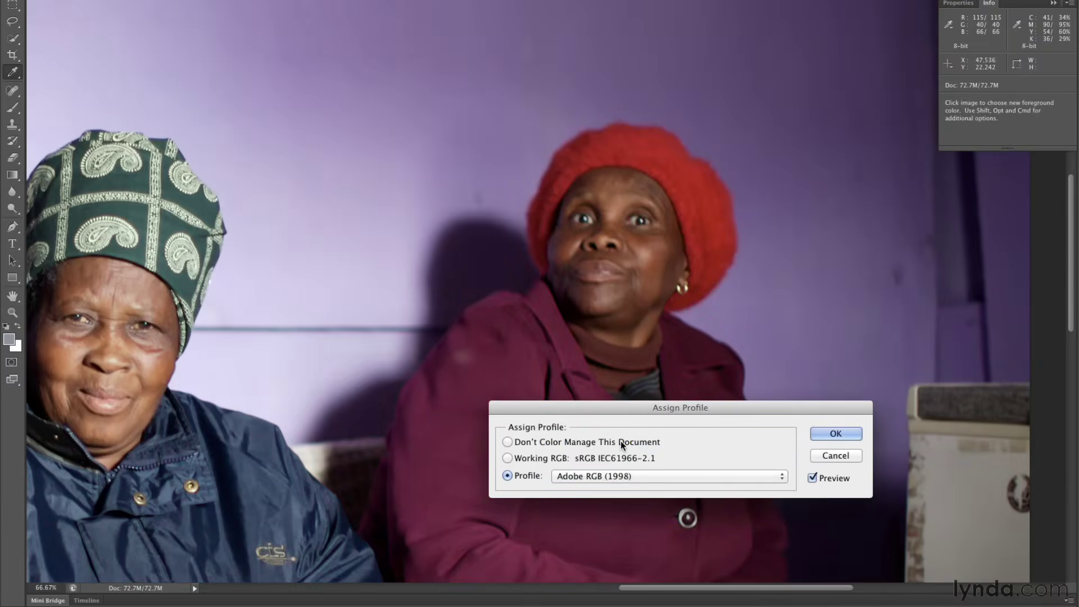
pyautogui.click(668, 476)
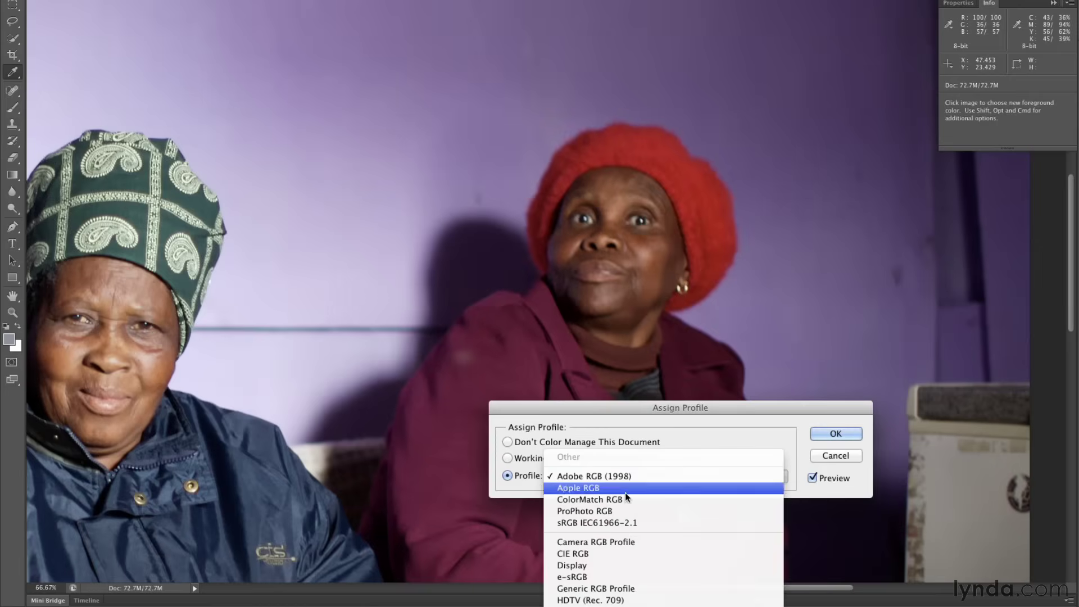
pyautogui.click(584, 511)
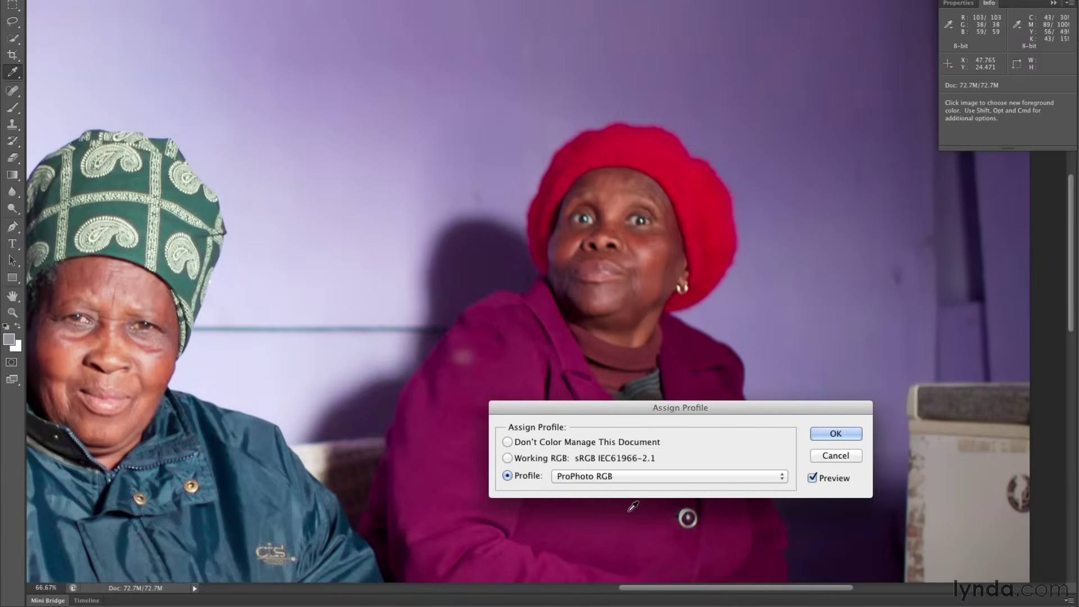